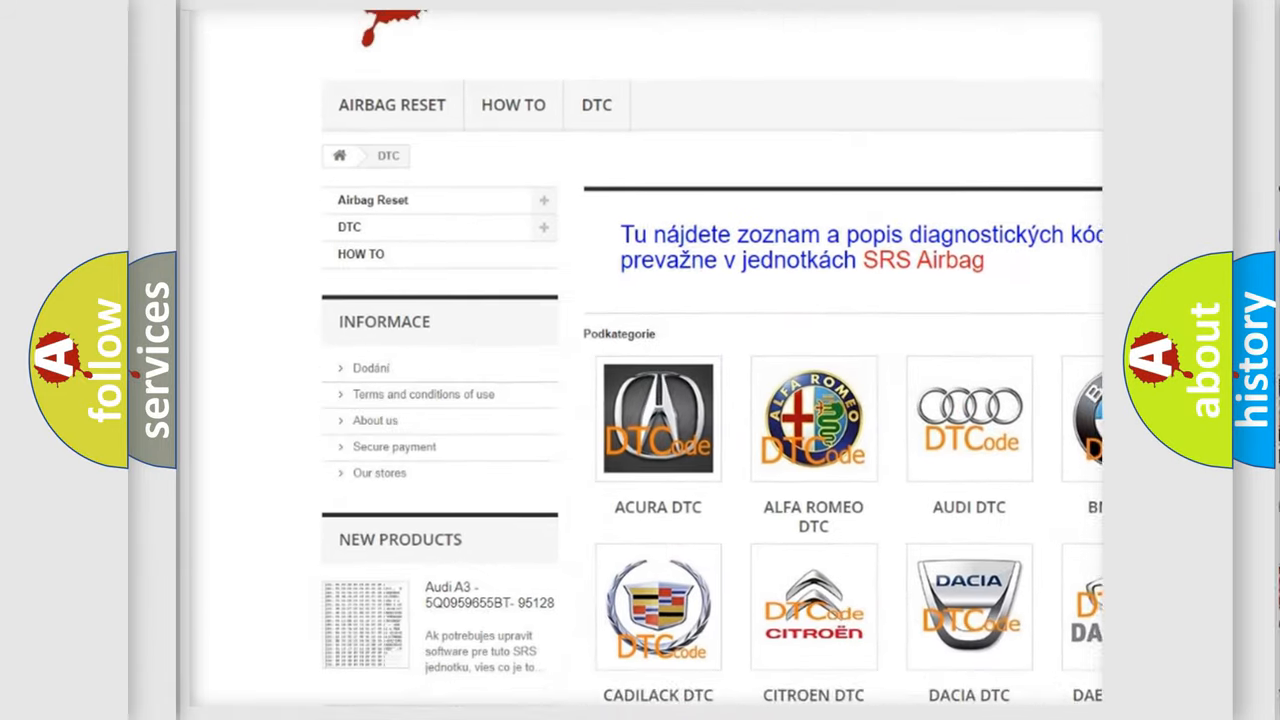
scroll("down", 3)
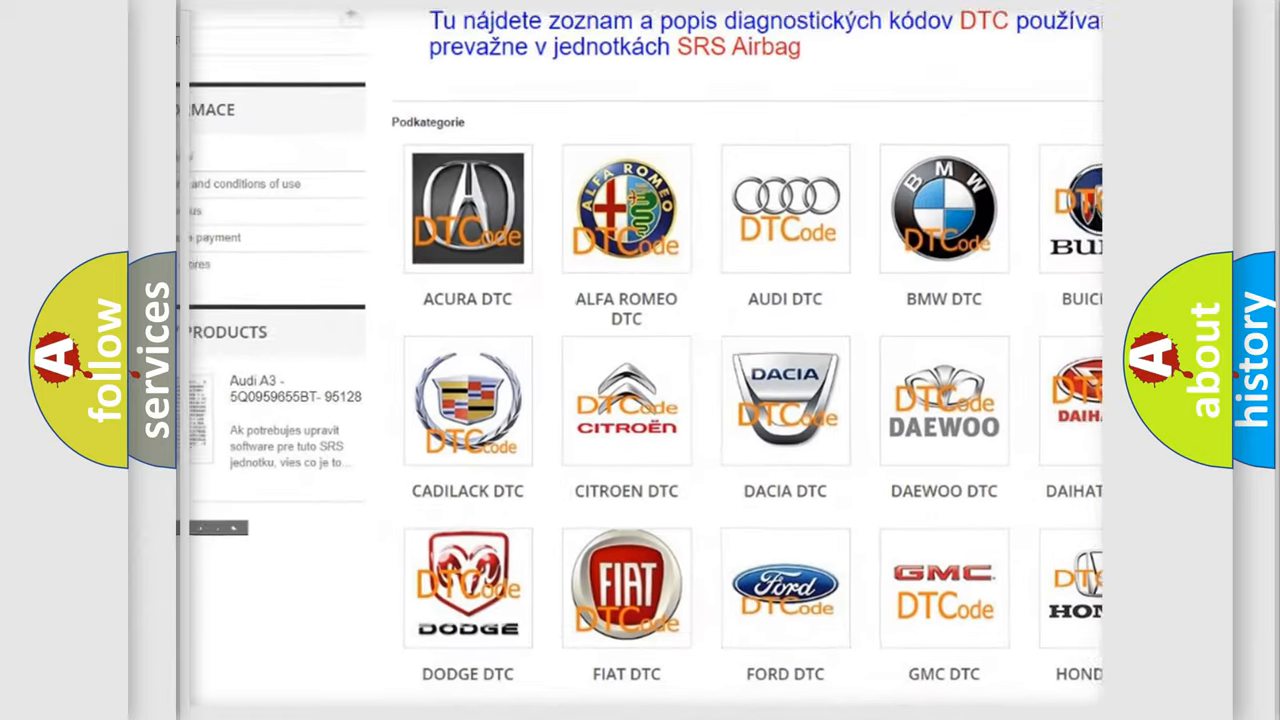